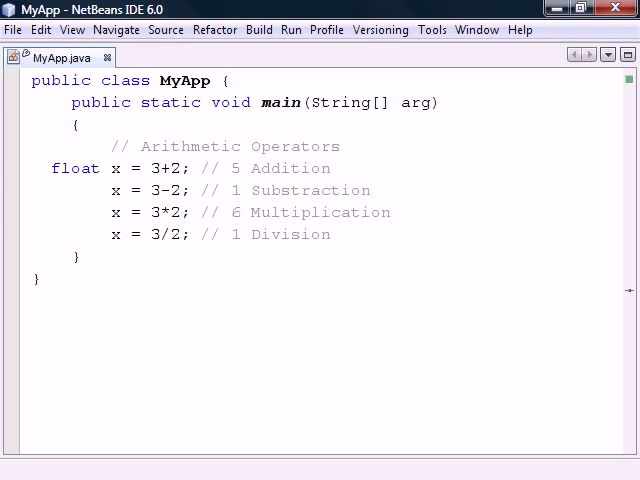
Step: Add the line 'x = 3%2; // 1 Modulus (division remainder)' and highlight the result values
text(x = 3%2; // 1 Modulus (division remainder))
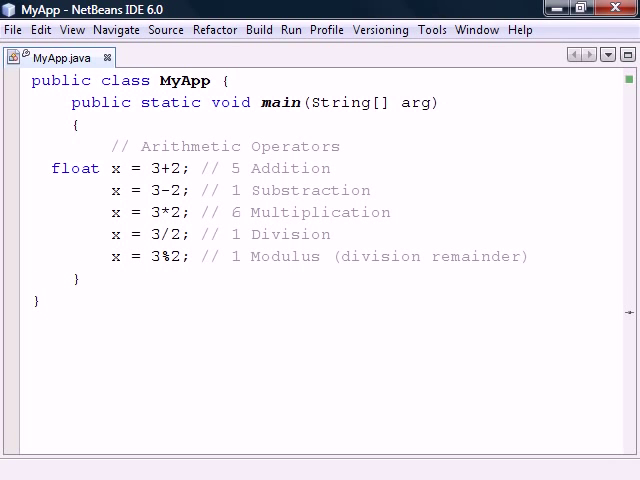
double_click(231, 234)
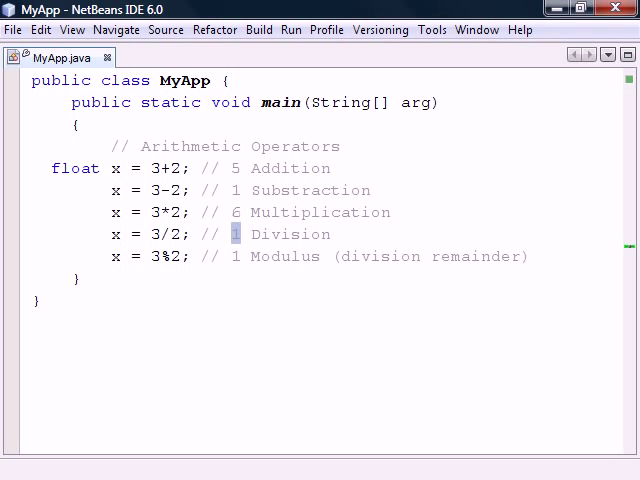
double_click(157, 234)
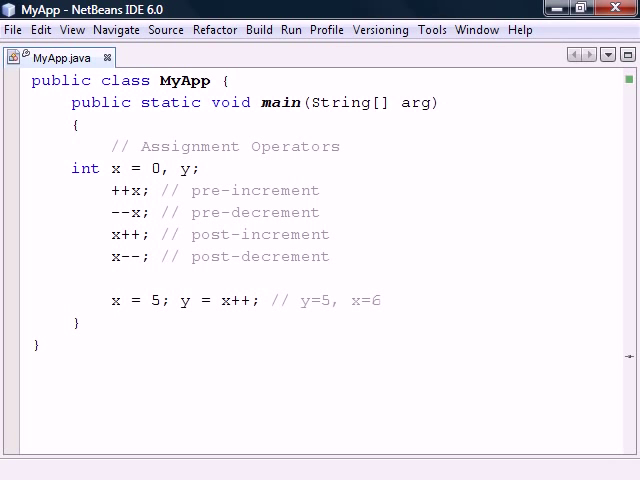
Step: Add the pre-increment example 'x = 5; y = ++x; // y=6, x=6'
text(x = 5; y = ++x; // y=6, x=6)
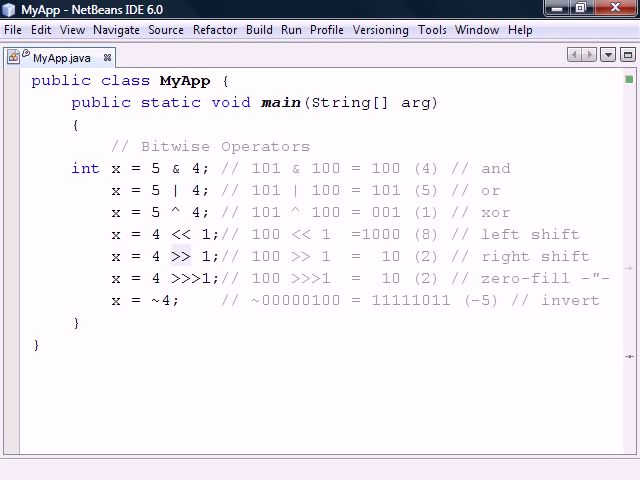
double_click(180, 256)
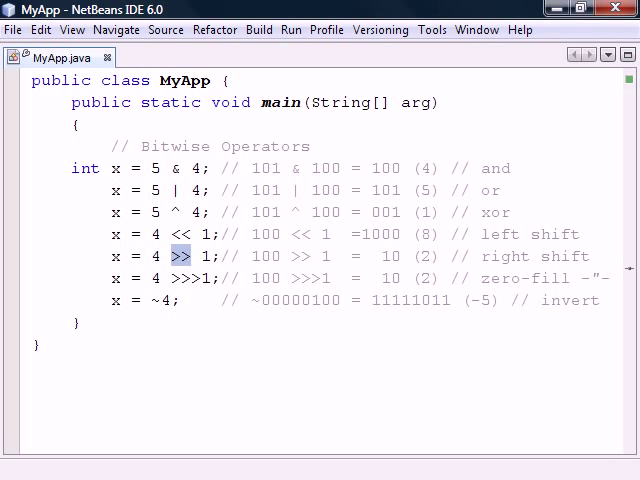